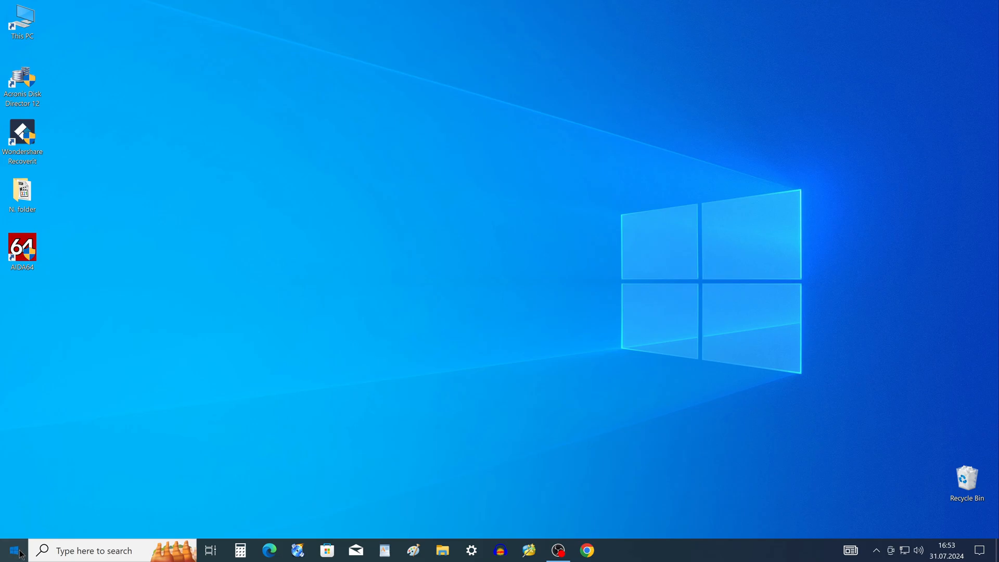
Go from the Start menu to Windows Settings and open the Accounts page
{"action": "left_click", "coordinate": [12, 550]}
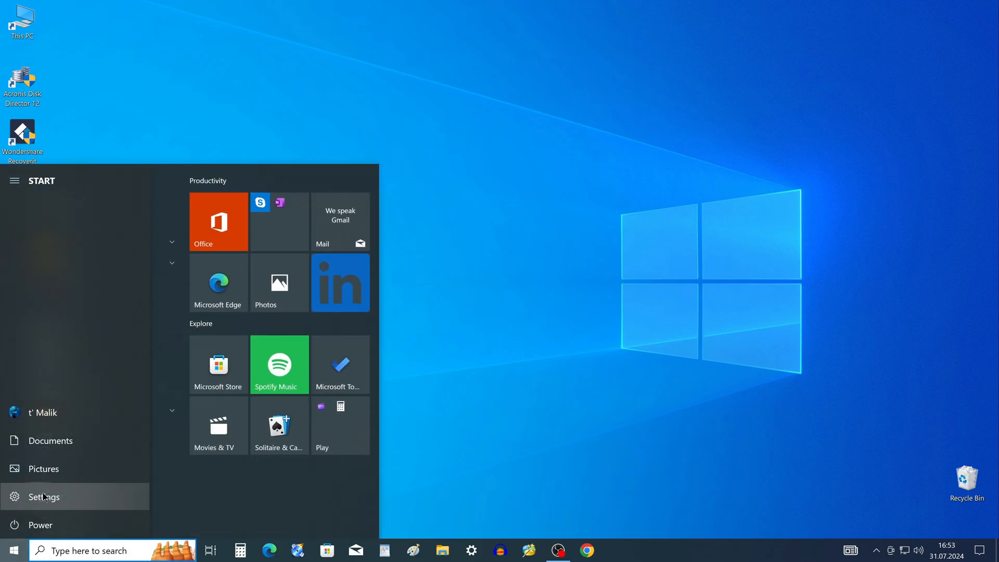
{"action": "left_click", "coordinate": [45, 496]}
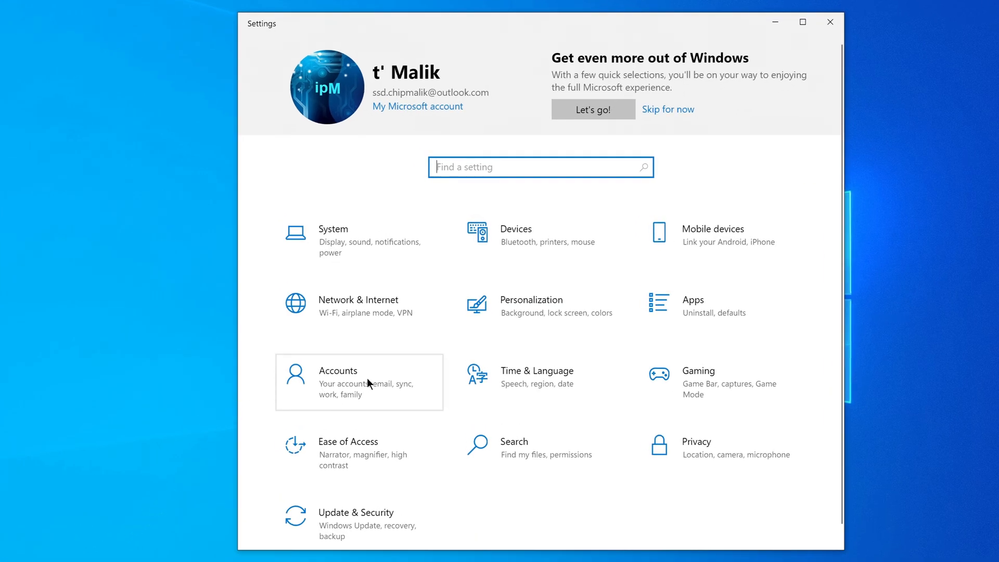
{"action": "left_click", "coordinate": [358, 381]}
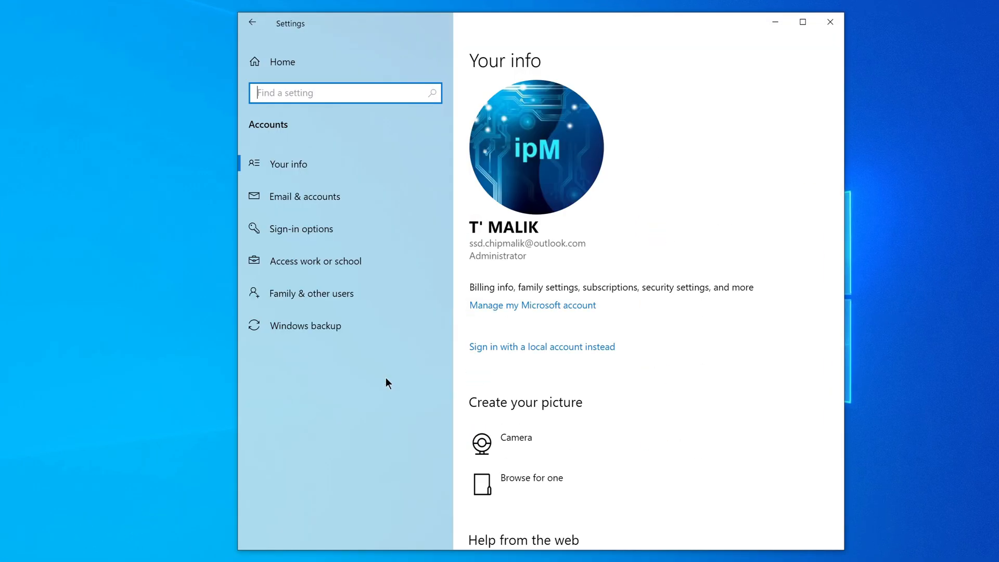
{"action": "mouse_move", "coordinate": [403, 234]}
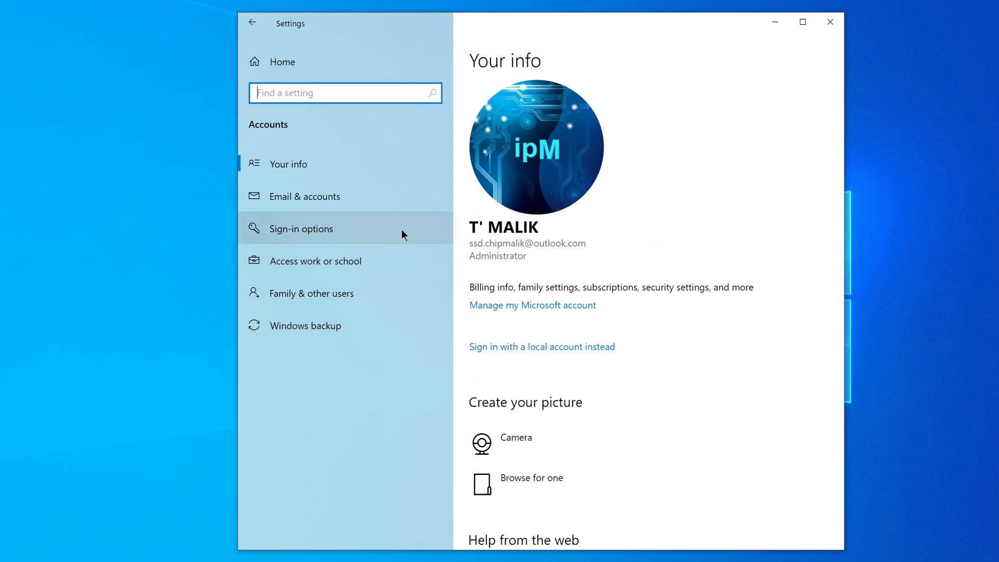
On Sign-in options, turn off required Windows Hello sign-in and change when sign-in is required
{"action": "left_click", "coordinate": [302, 228]}
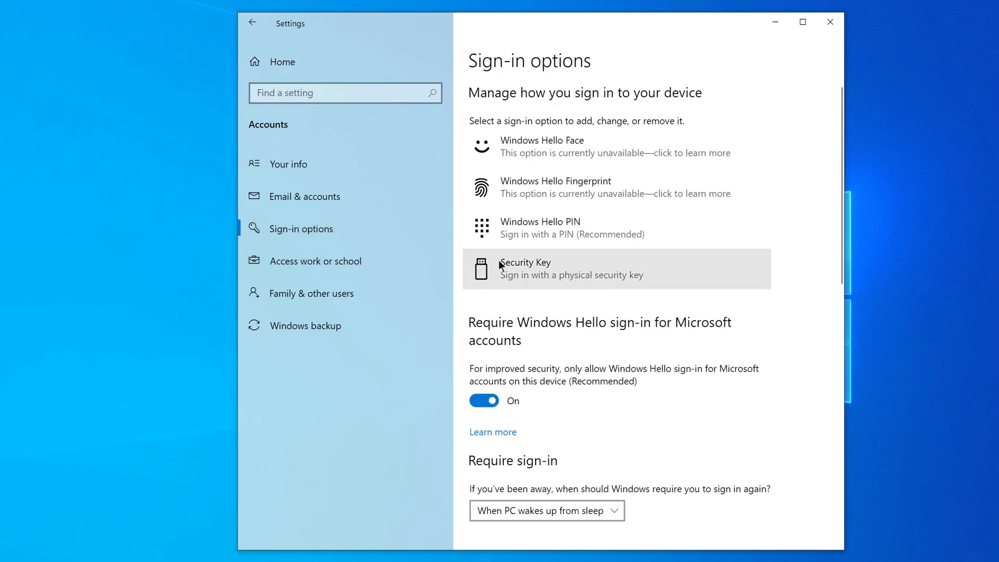
{"action": "scroll", "scroll_direction": "down", "scroll_amount": 3}
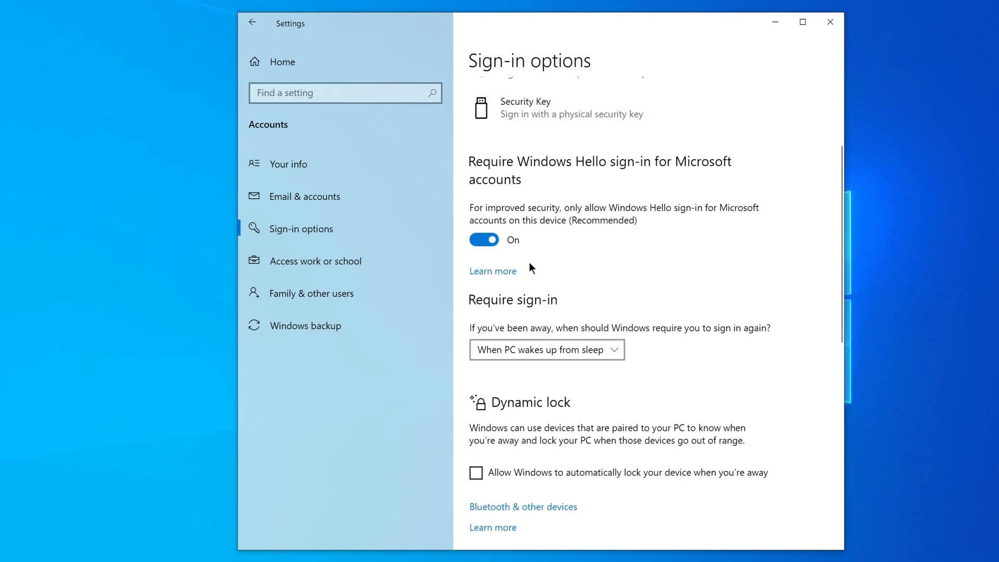
{"action": "left_click", "coordinate": [484, 241]}
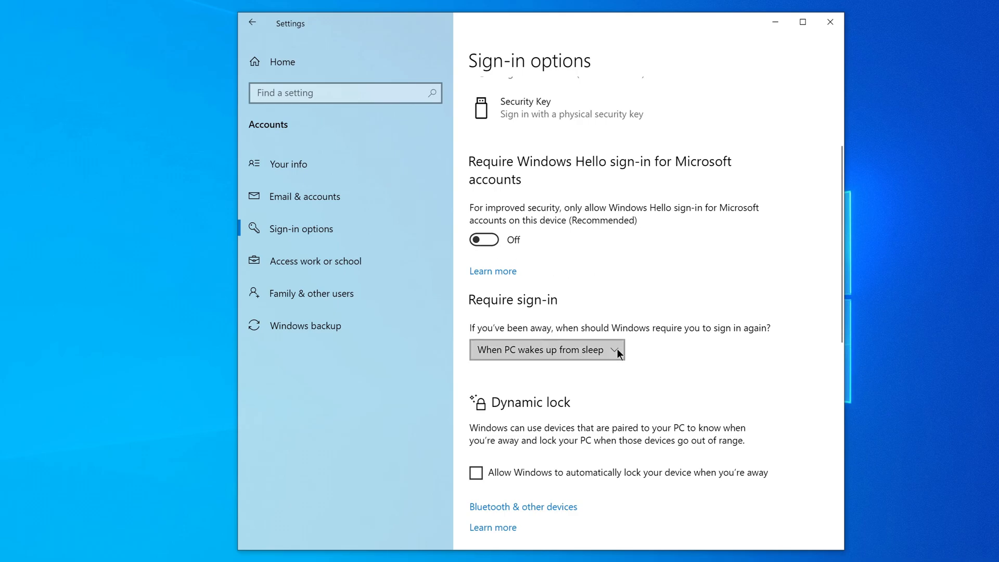
{"action": "left_click", "coordinate": [545, 349]}
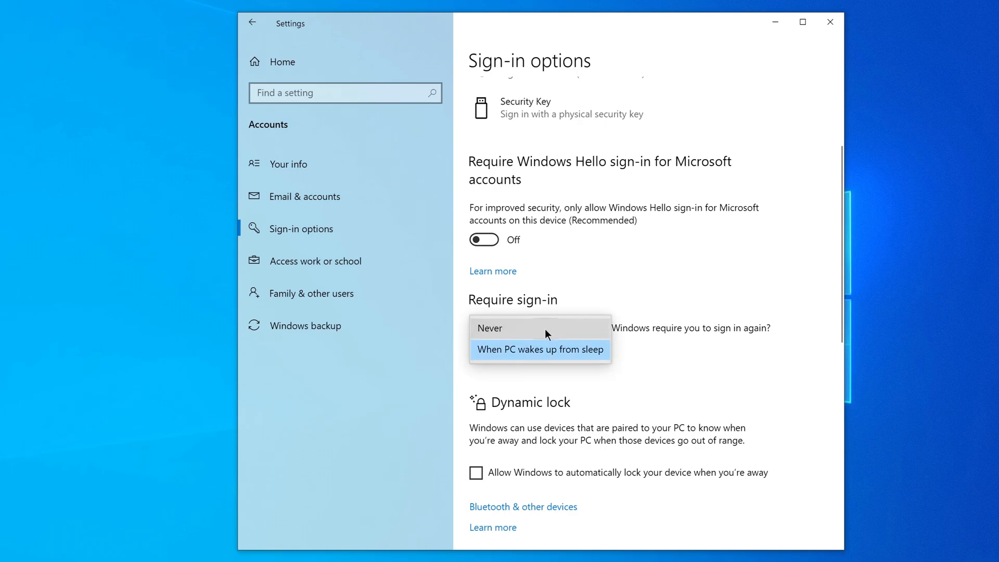
{"action": "left_click", "coordinate": [489, 327]}
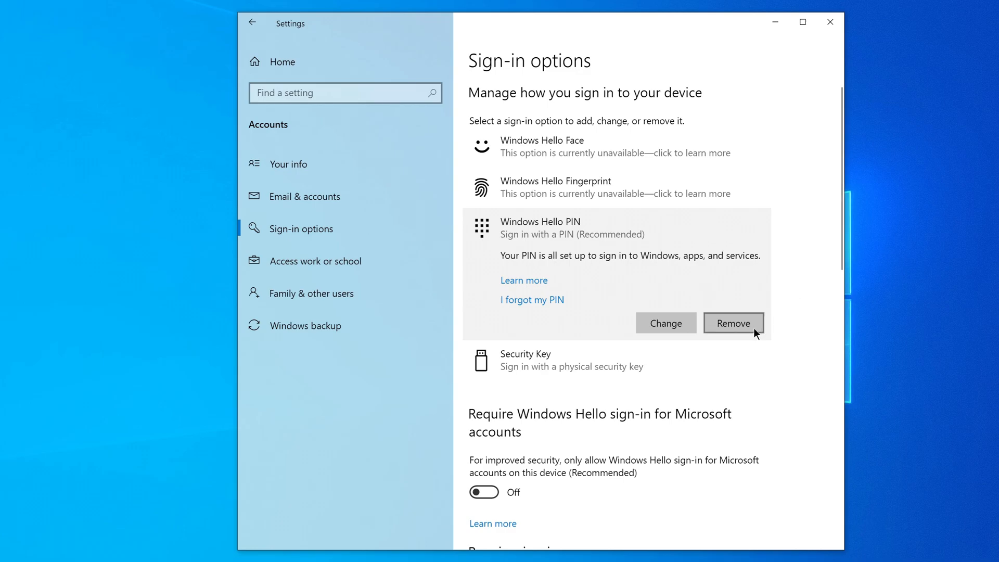
Remove the Windows Hello PIN, verifying with the account password, then close Settings
{"action": "left_click", "coordinate": [732, 323]}
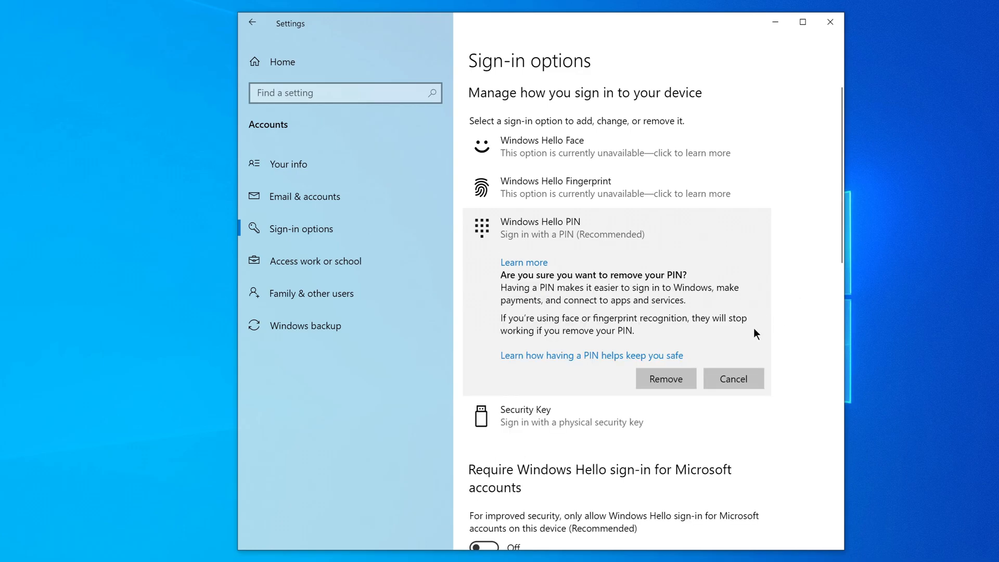
{"action": "left_click", "coordinate": [732, 378]}
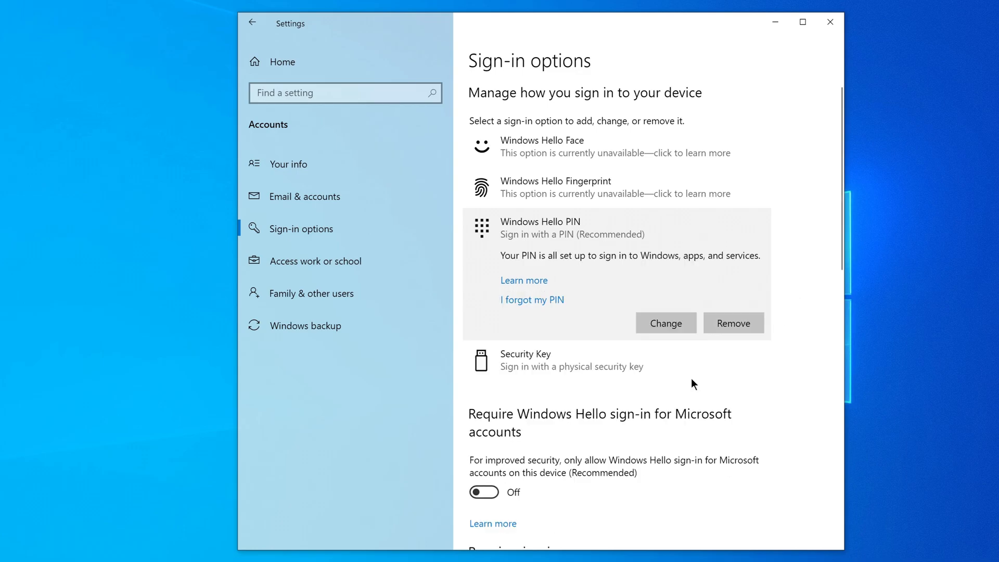
{"action": "left_click", "coordinate": [664, 323]}
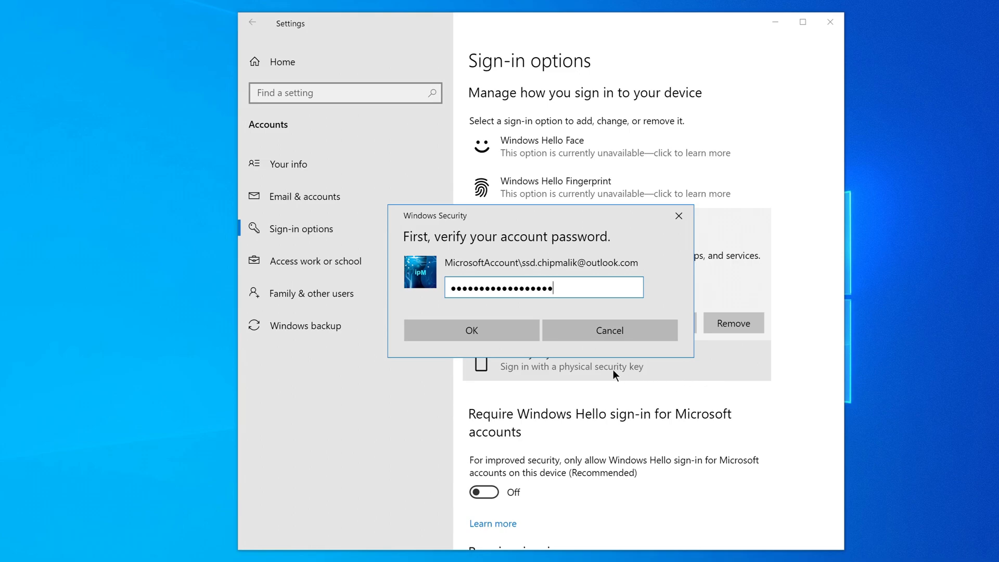
{"action": "left_click", "coordinate": [470, 330]}
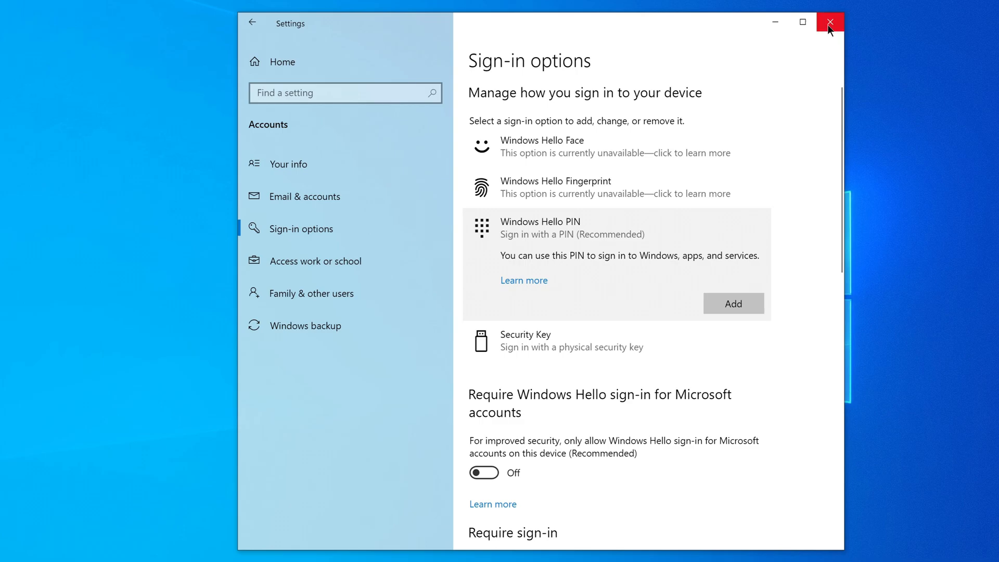
{"action": "left_click", "coordinate": [828, 22]}
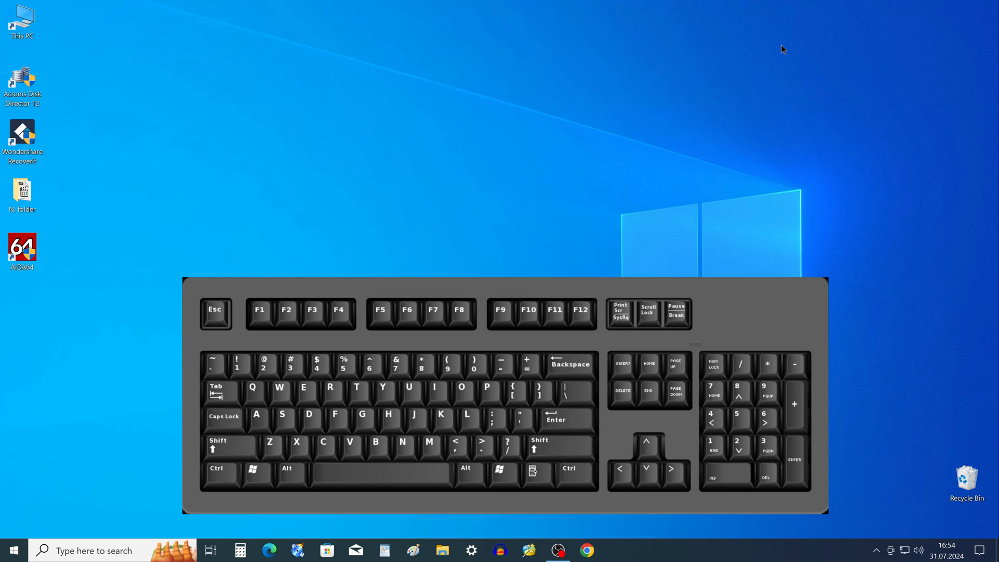
Run netplwiz from the Run dialog to open User Accounts
{"action": "key", "text": "win+r"}
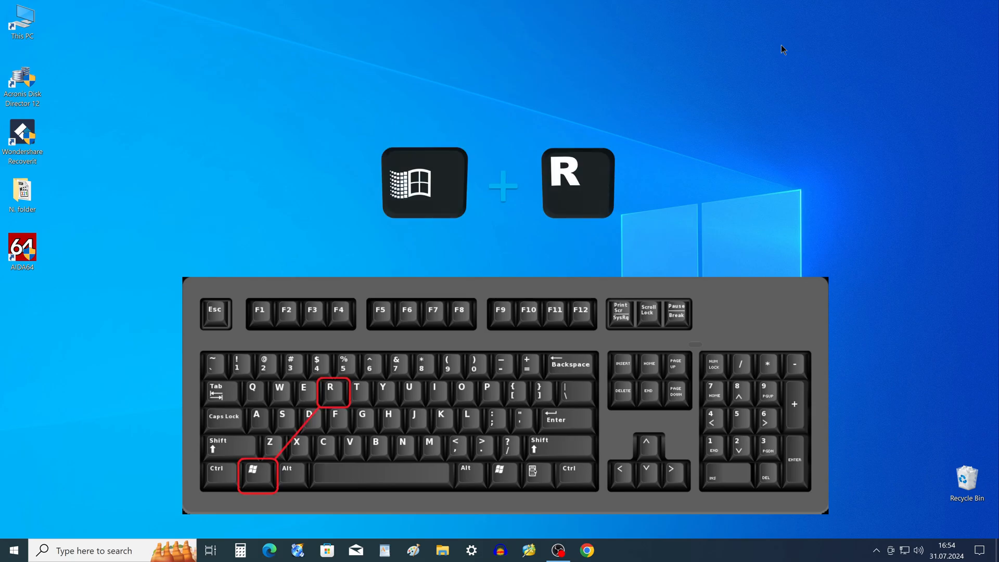
{"action": "key", "text": "win+r"}
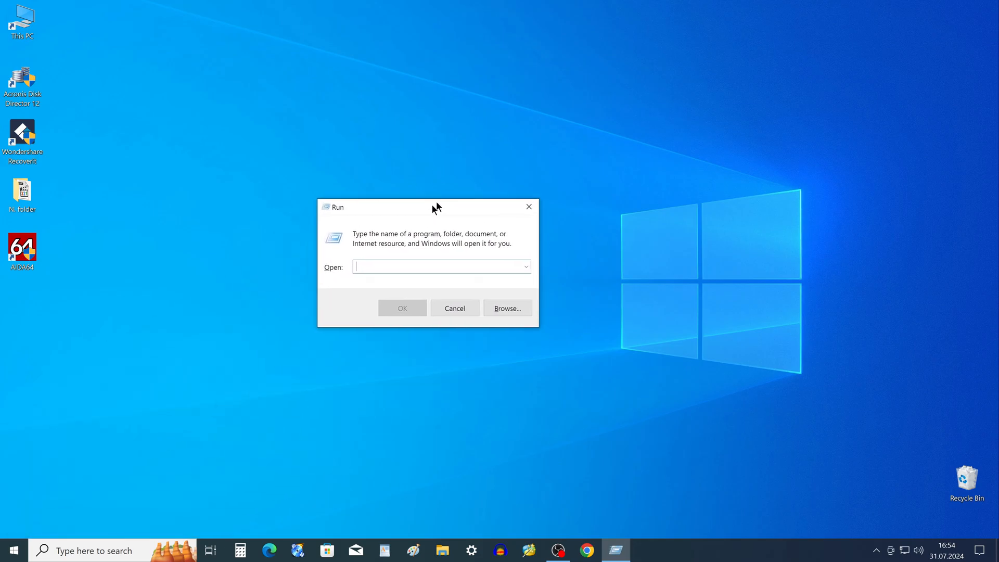
{"action": "type", "text": "n"}
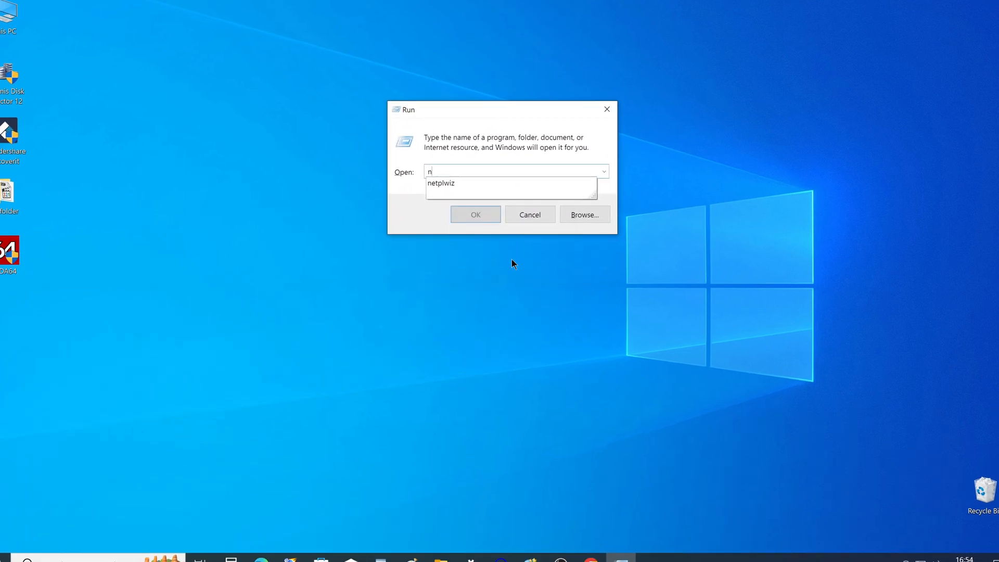
{"action": "type", "text": "etplwiz"}
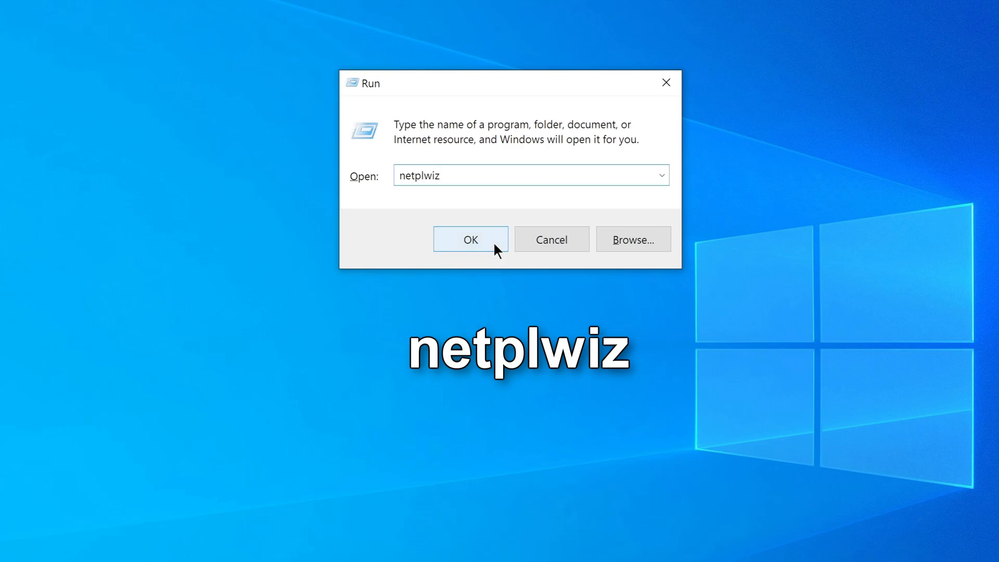
{"action": "left_click", "coordinate": [470, 239]}
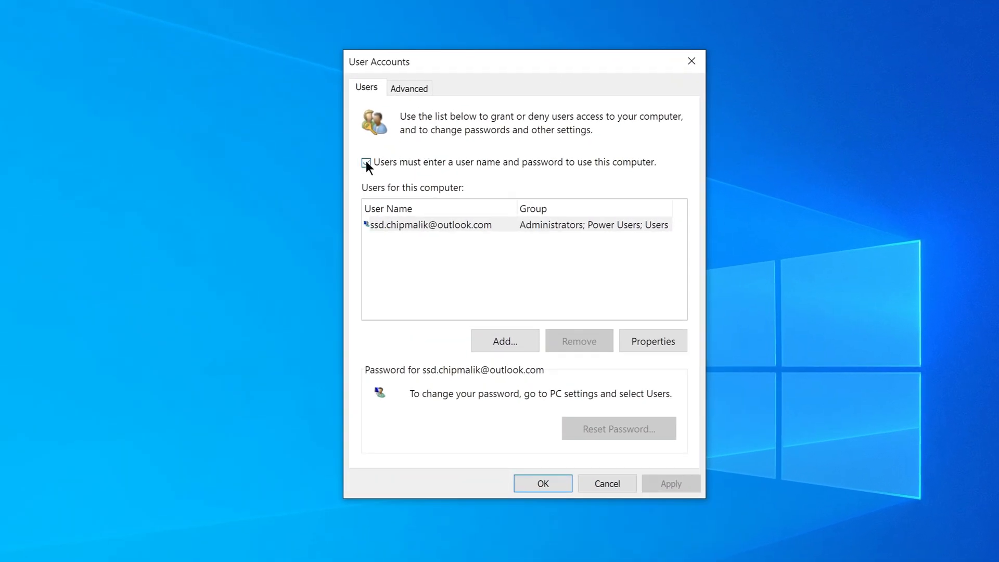
Uncheck the user name and password requirement, confirm the password twice, and save the change
{"action": "left_click", "coordinate": [366, 161]}
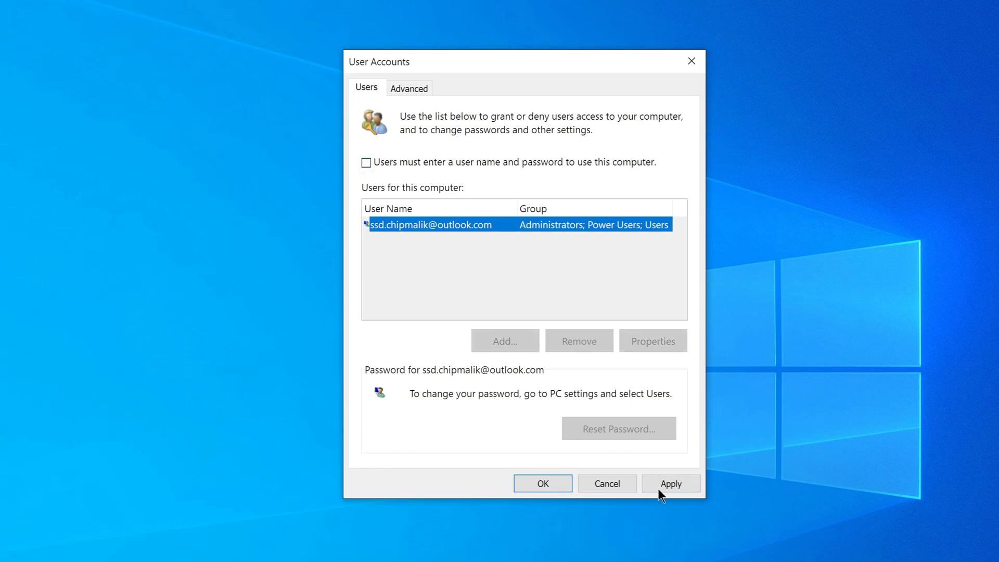
{"action": "left_click", "coordinate": [669, 483]}
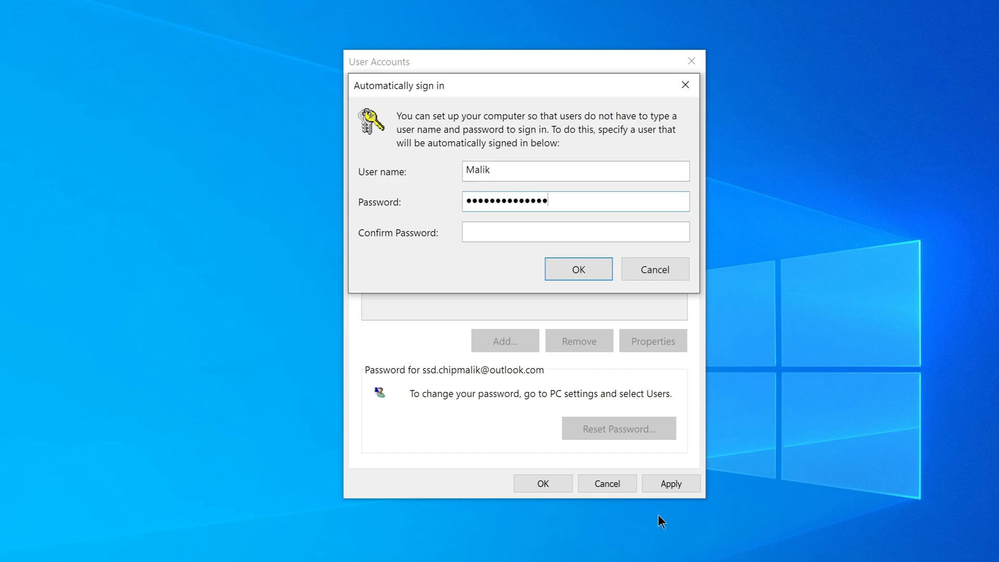
{"action": "type", "text": "••••"}
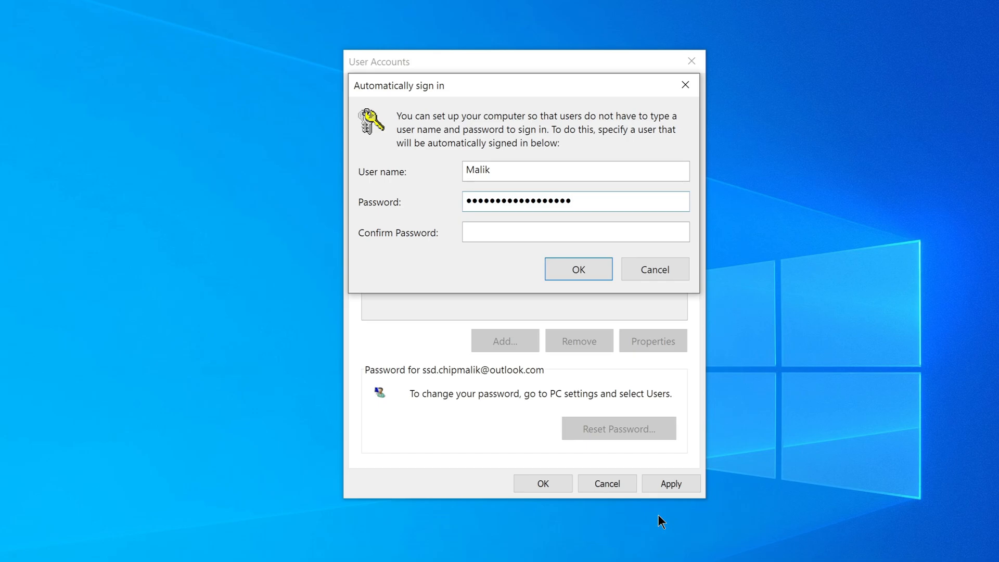
{"action": "left_click", "coordinate": [573, 231]}
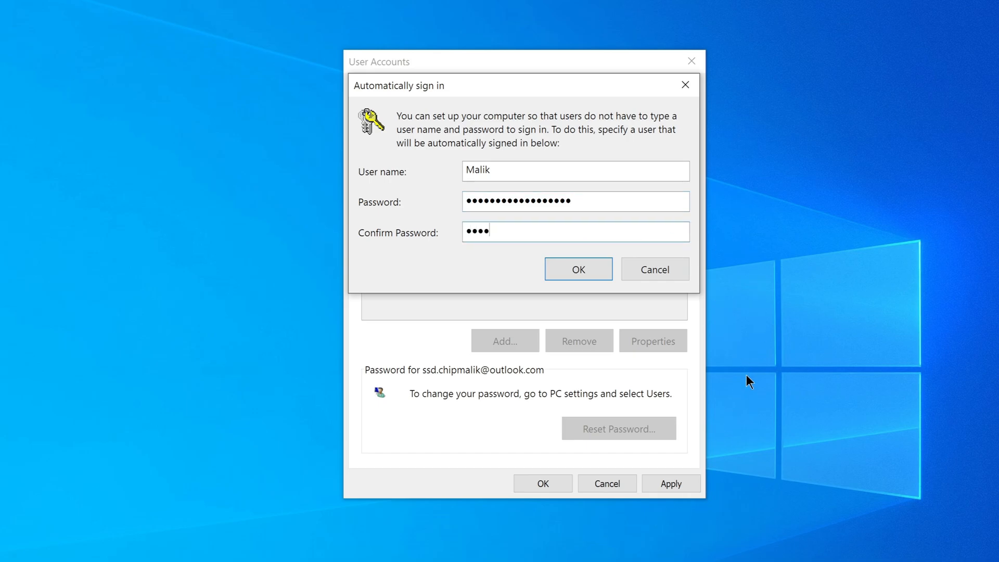
{"action": "type", "text": "••••"}
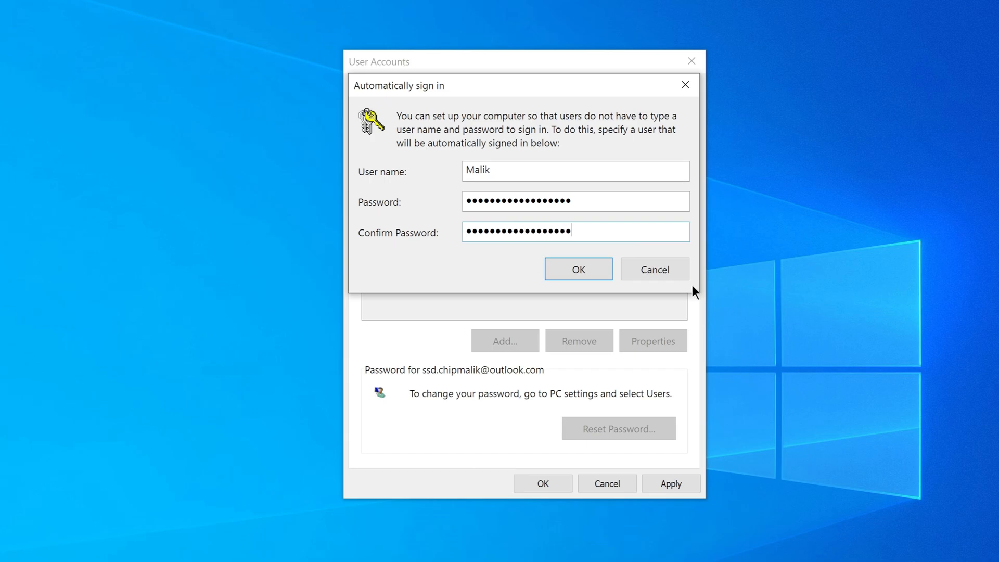
{"action": "left_click", "coordinate": [576, 269]}
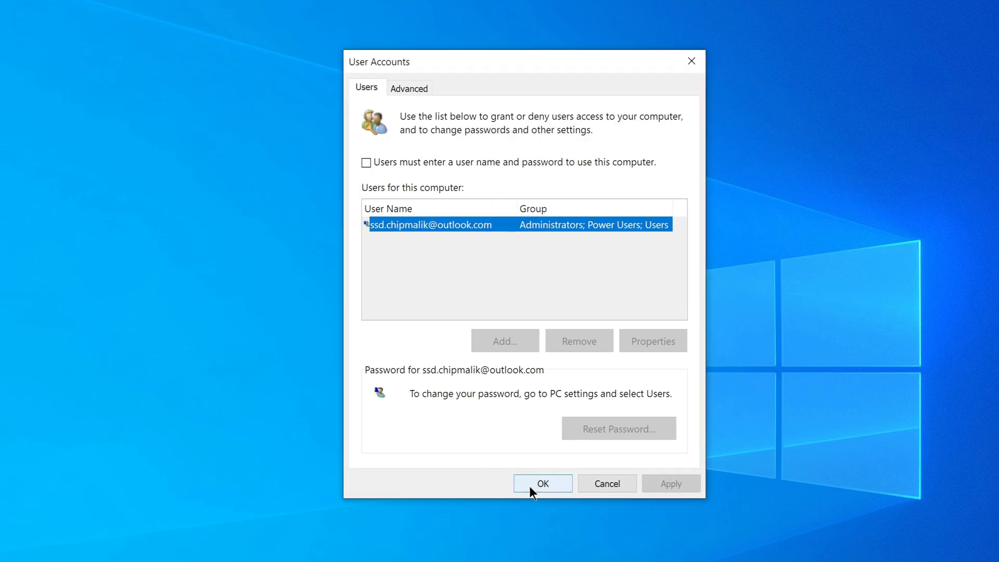
{"action": "left_click", "coordinate": [541, 483]}
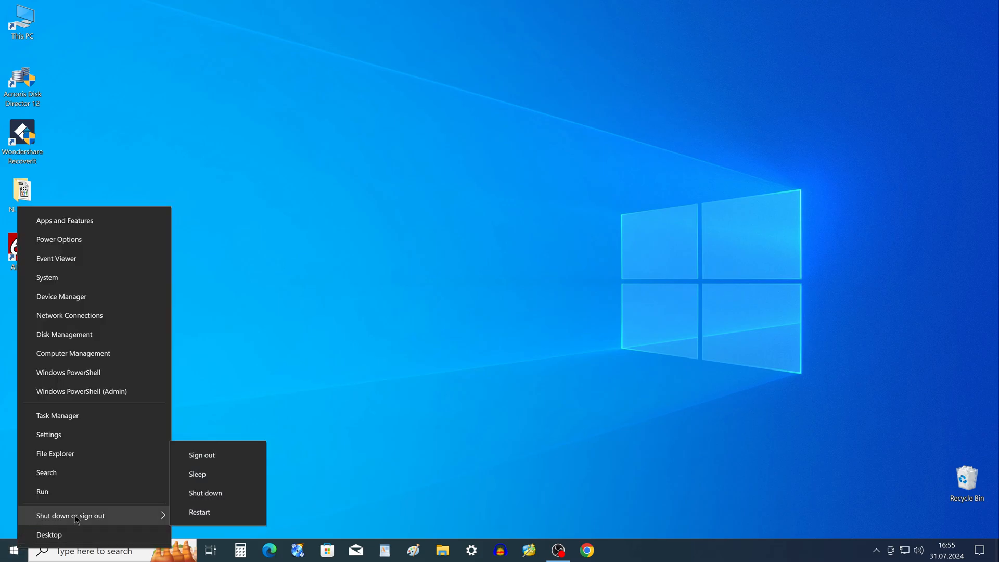
Choose Restart from the shutdown options menu
{"action": "left_click", "coordinate": [199, 512]}
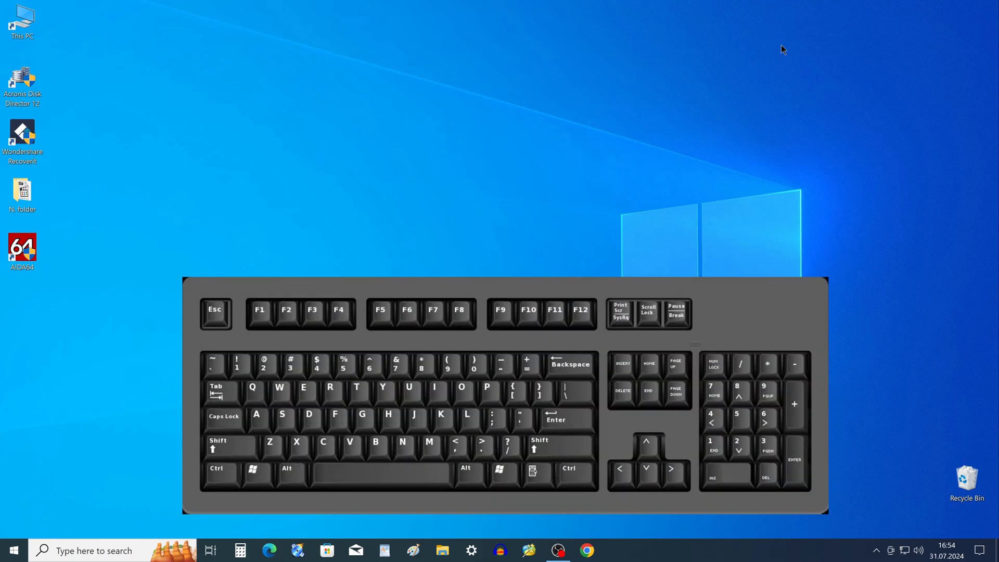
Launch netplwiz again from the Run dialog
{"action": "key", "text": "win+r"}
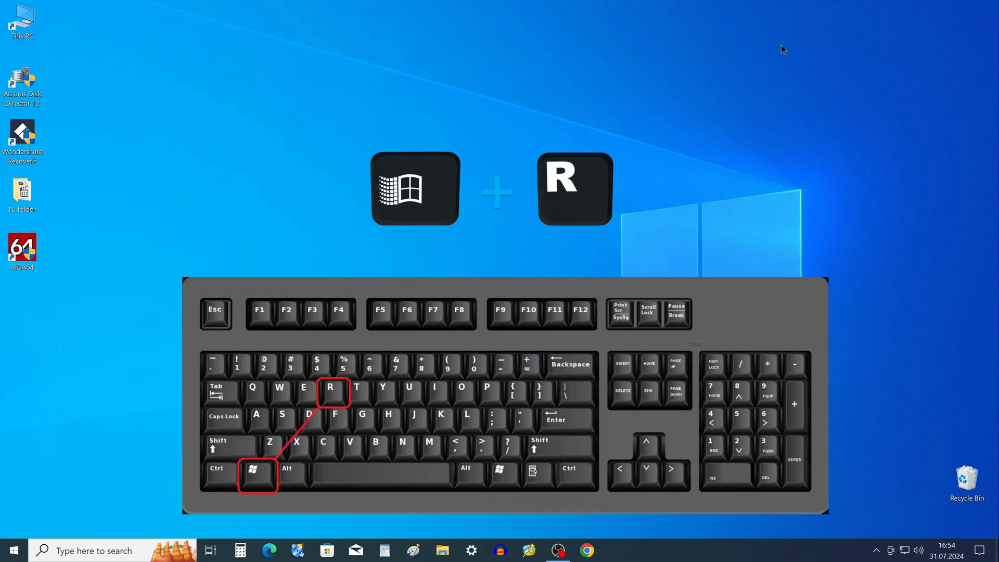
{"action": "key", "text": "Win+r"}
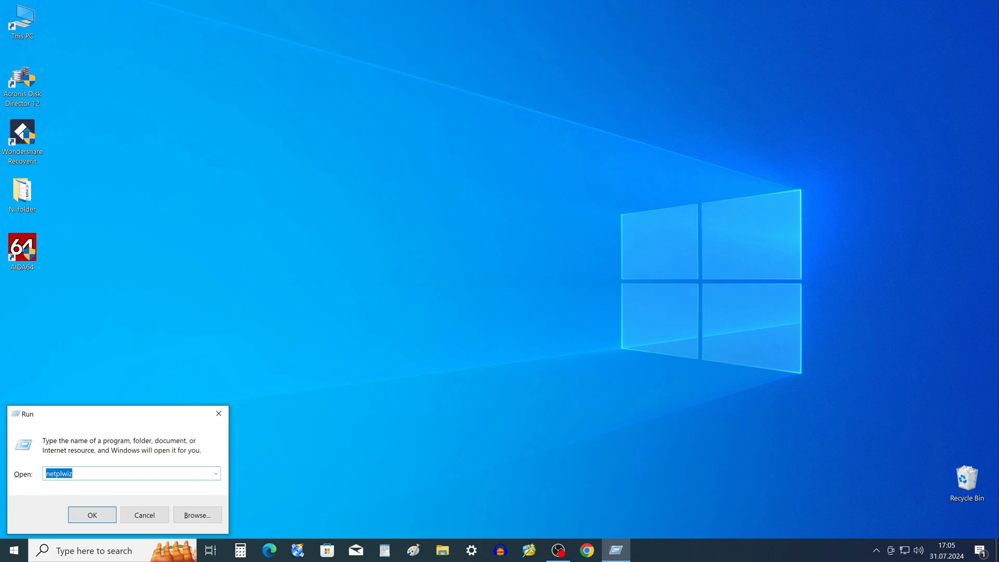
{"action": "left_click_drag", "start_coordinate": [115, 413], "coordinate": [450, 208]}
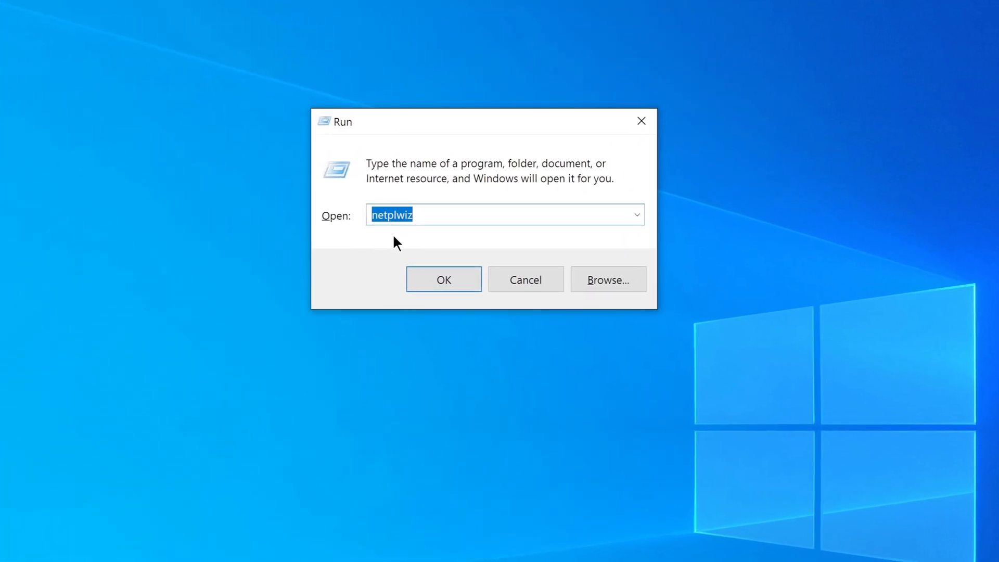
{"action": "left_click", "coordinate": [444, 279]}
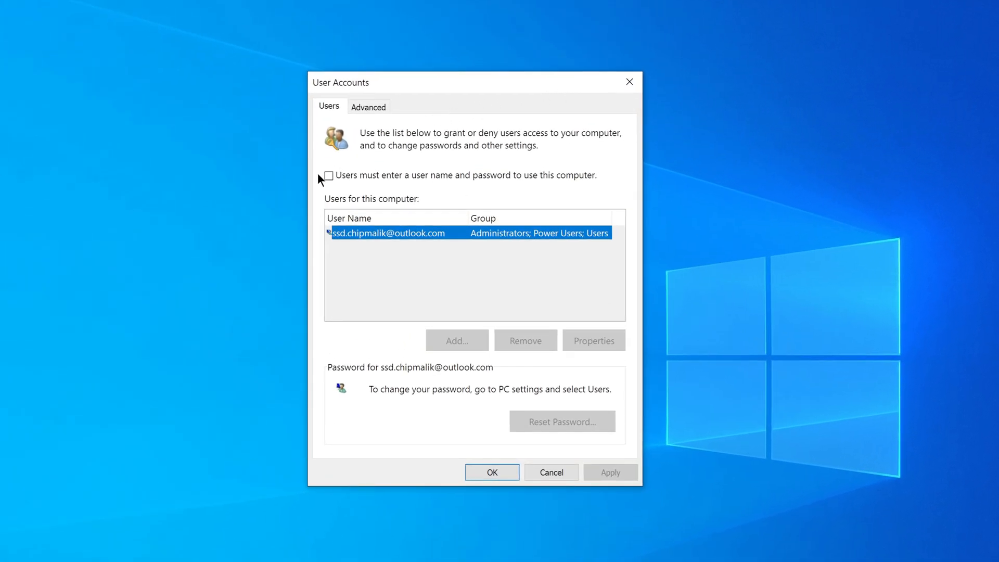
Re-check 'Users must enter a user name and password', apply, and close User Accounts
{"action": "left_click", "coordinate": [328, 176]}
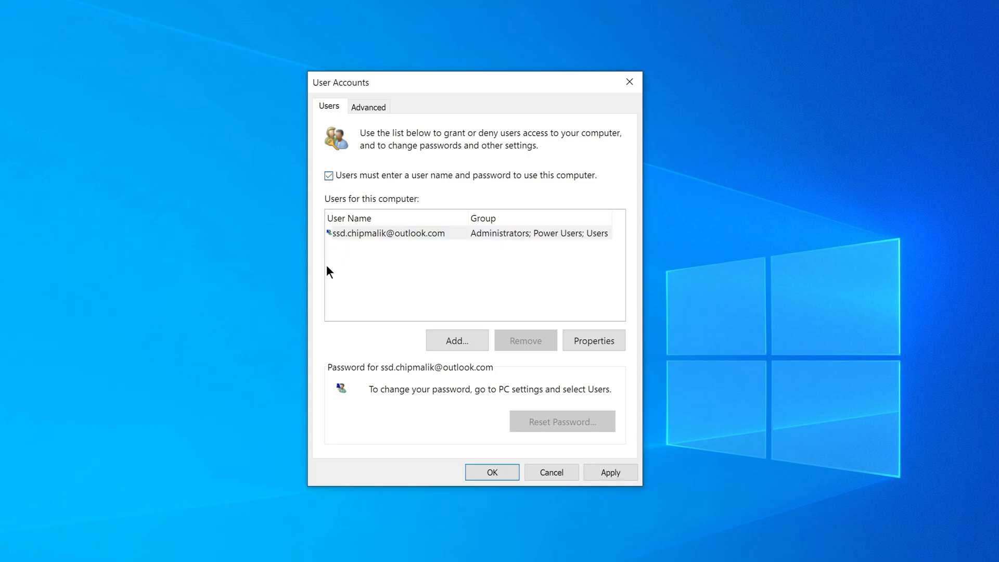
{"action": "left_click", "coordinate": [609, 472]}
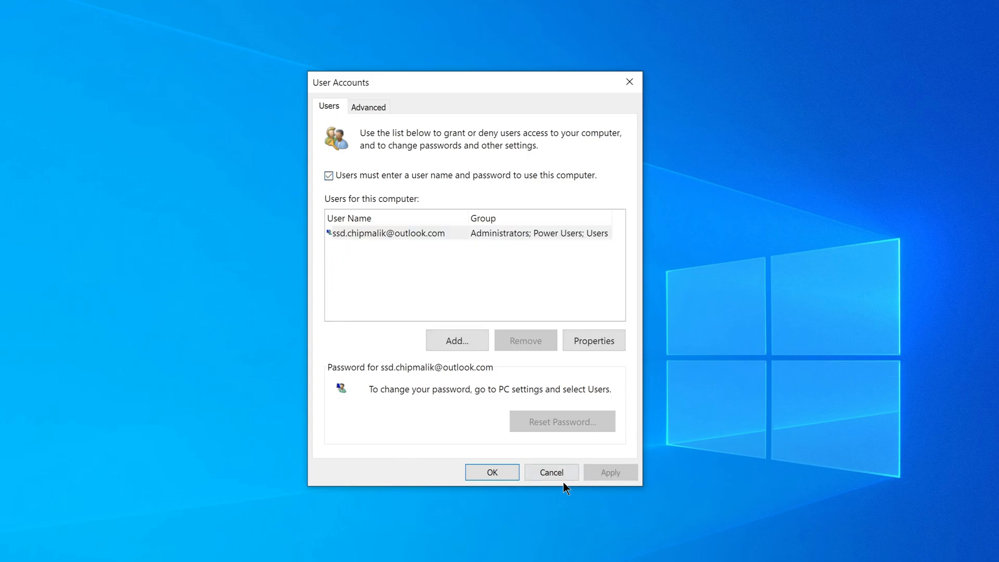
{"action": "left_click", "coordinate": [550, 472]}
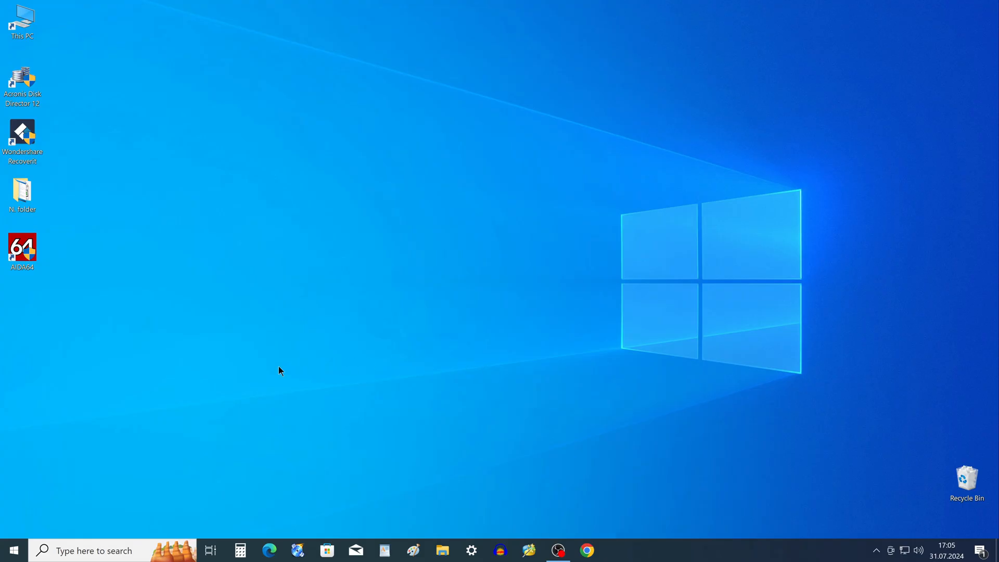
Navigate through Start and Settings to Accounts > Sign-in options
{"action": "left_click", "coordinate": [13, 550]}
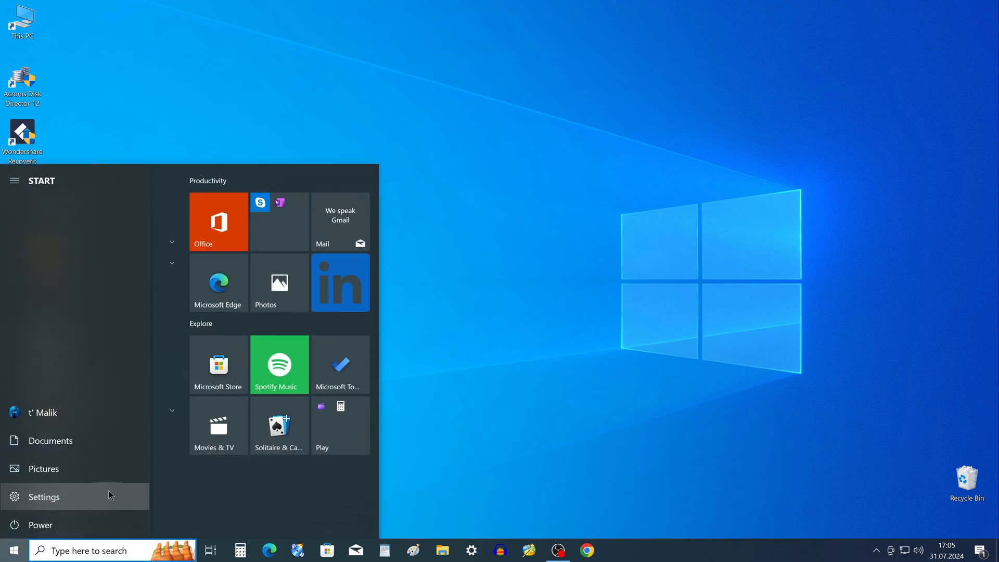
{"action": "left_click", "coordinate": [44, 496]}
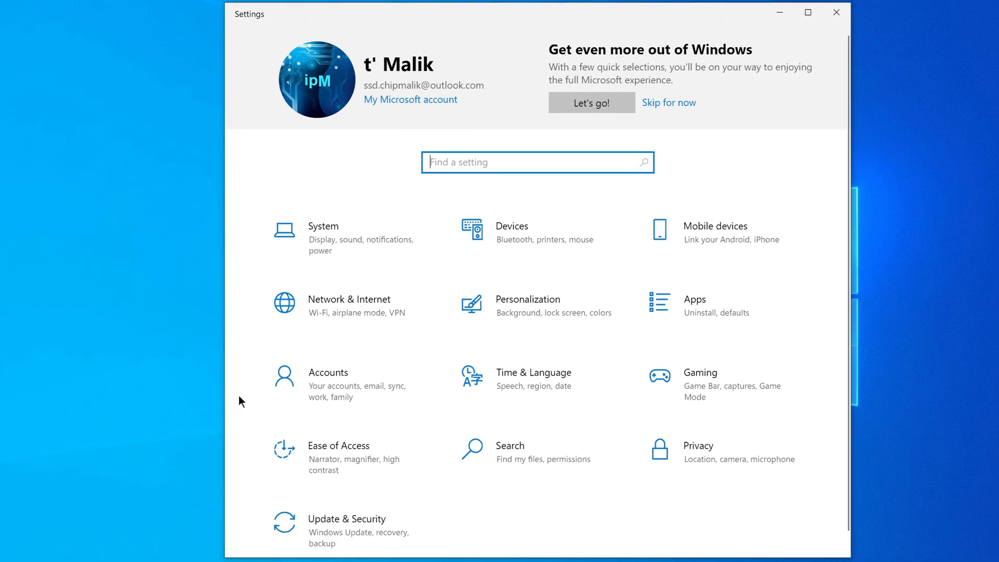
{"action": "left_click", "coordinate": [328, 383]}
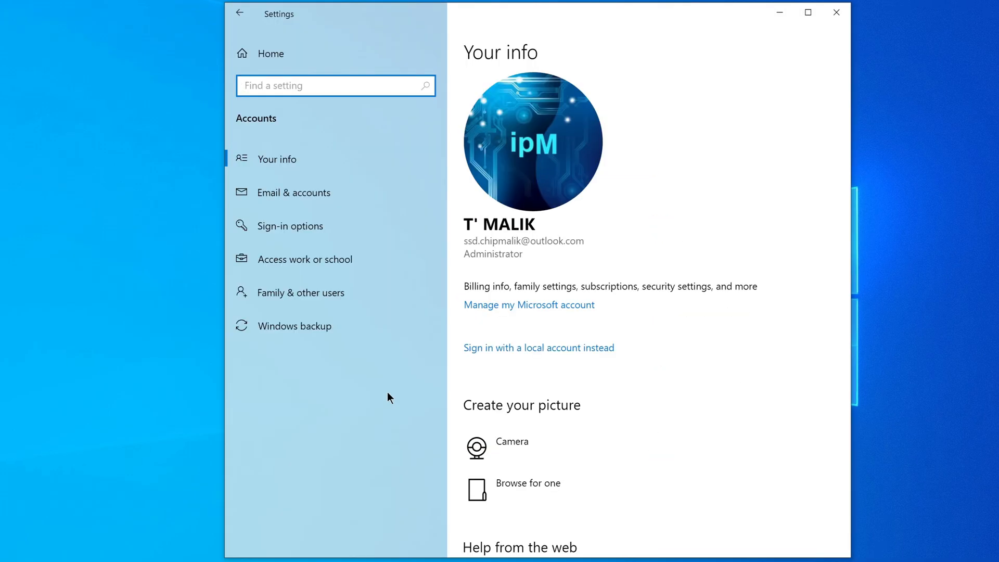
{"action": "left_click", "coordinate": [289, 225]}
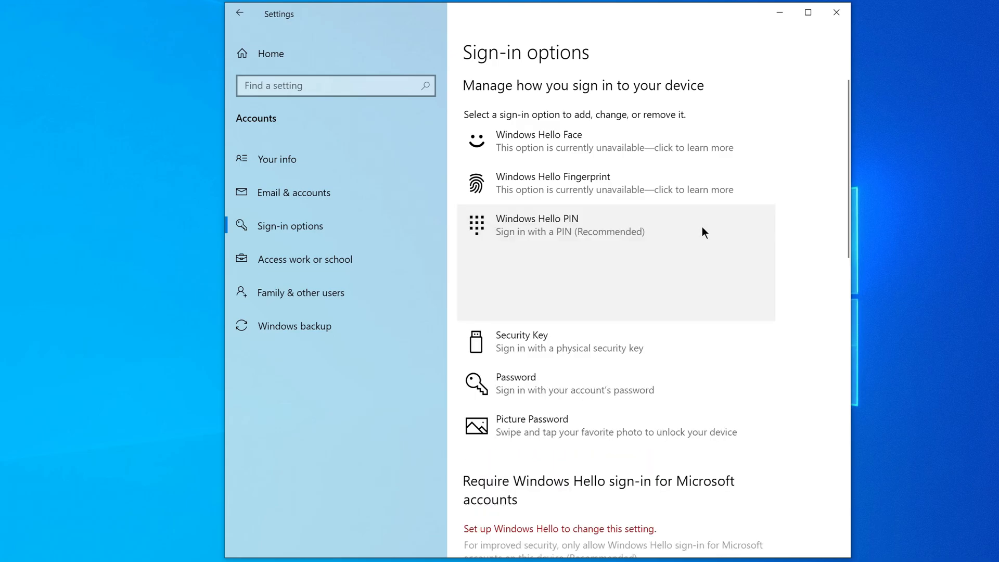
Add a new Windows Hello PIN, entering and confirming the code
{"action": "left_click", "coordinate": [573, 226]}
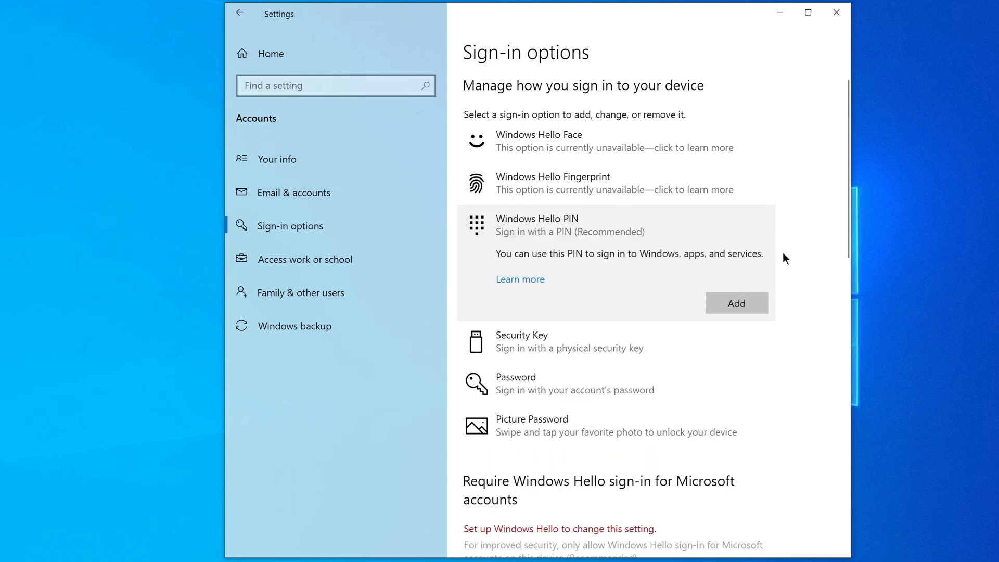
{"action": "left_click", "coordinate": [735, 302]}
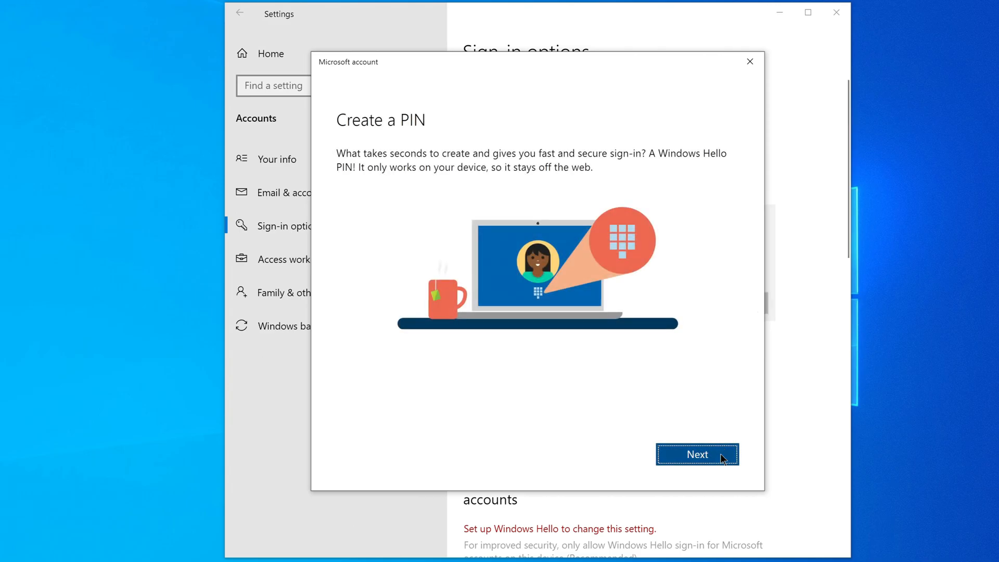
{"action": "left_click", "coordinate": [696, 454]}
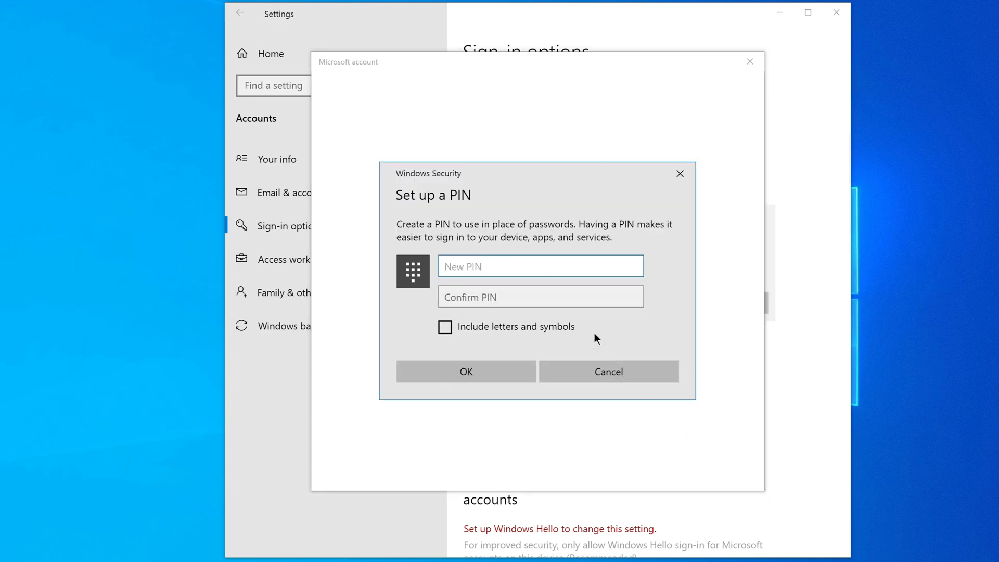
{"action": "type", "text": "1"}
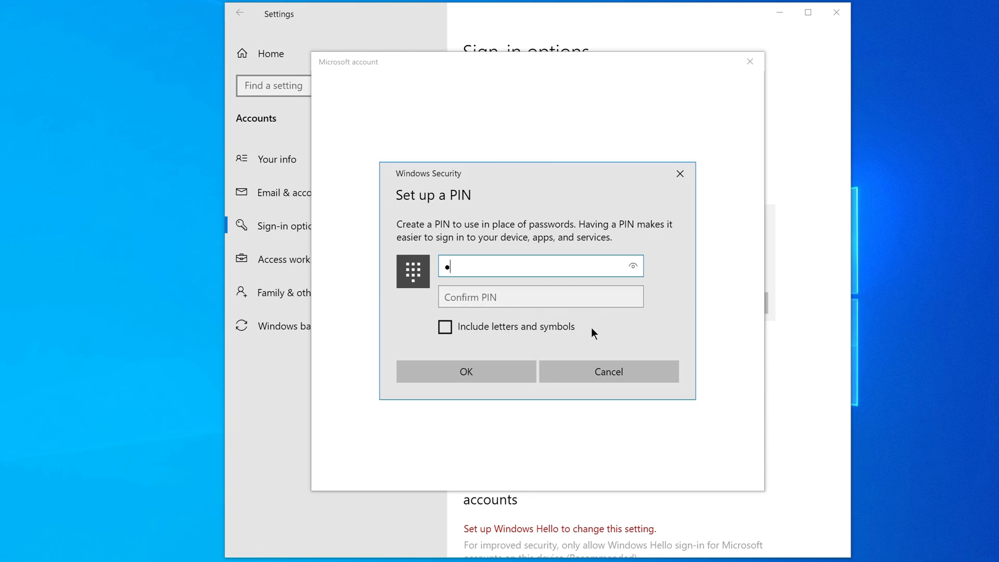
{"action": "type", "text": "123"}
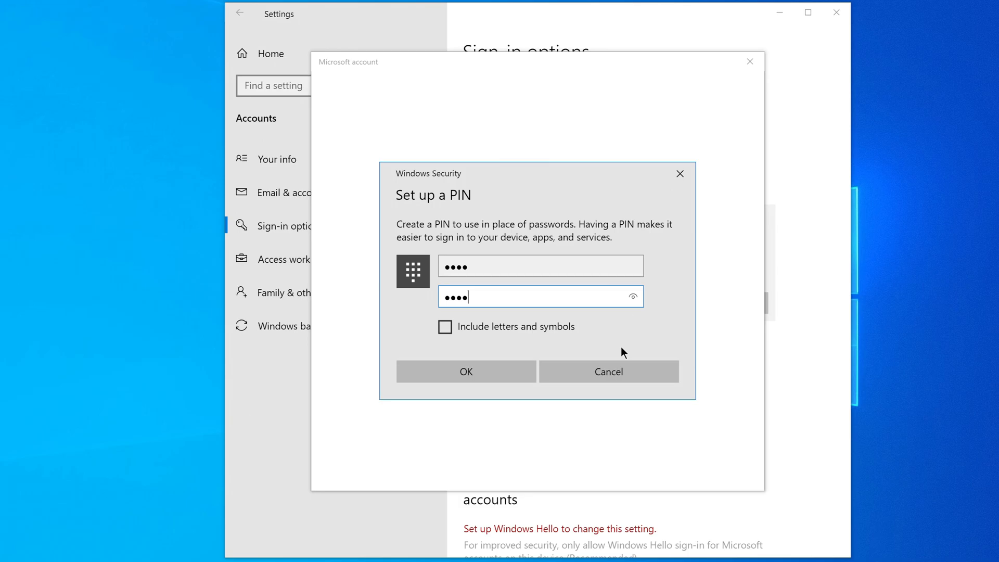
{"action": "left_click", "coordinate": [465, 371]}
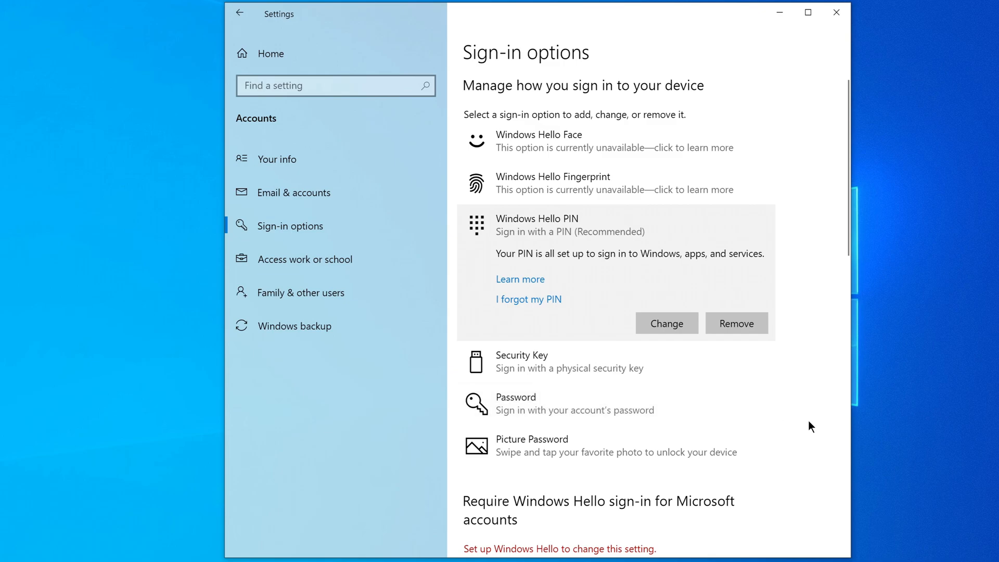
{"action": "scroll", "scroll_direction": "down", "scroll_amount": 3}
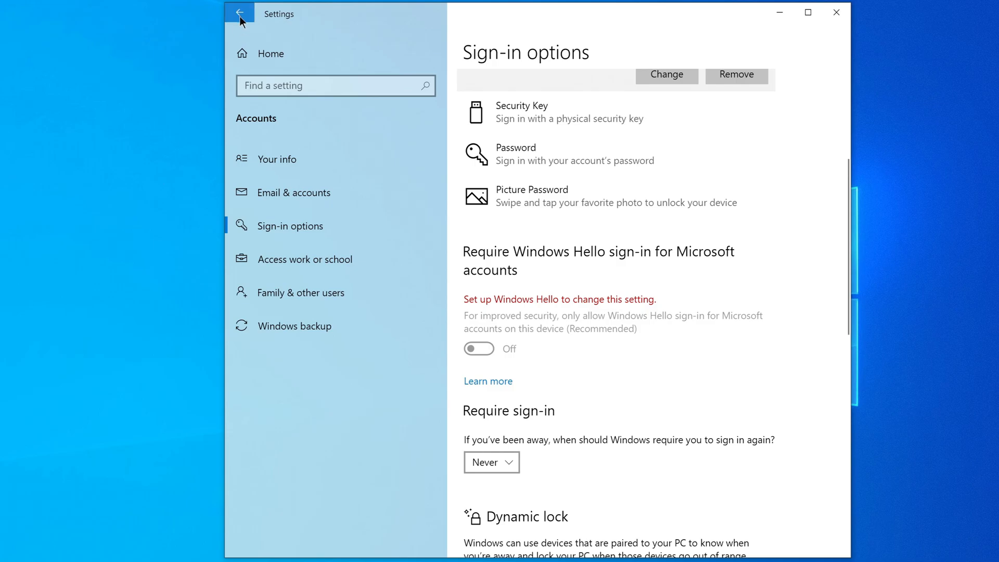
Return to Settings home and reopen the account sign-in options
{"action": "left_click", "coordinate": [240, 12]}
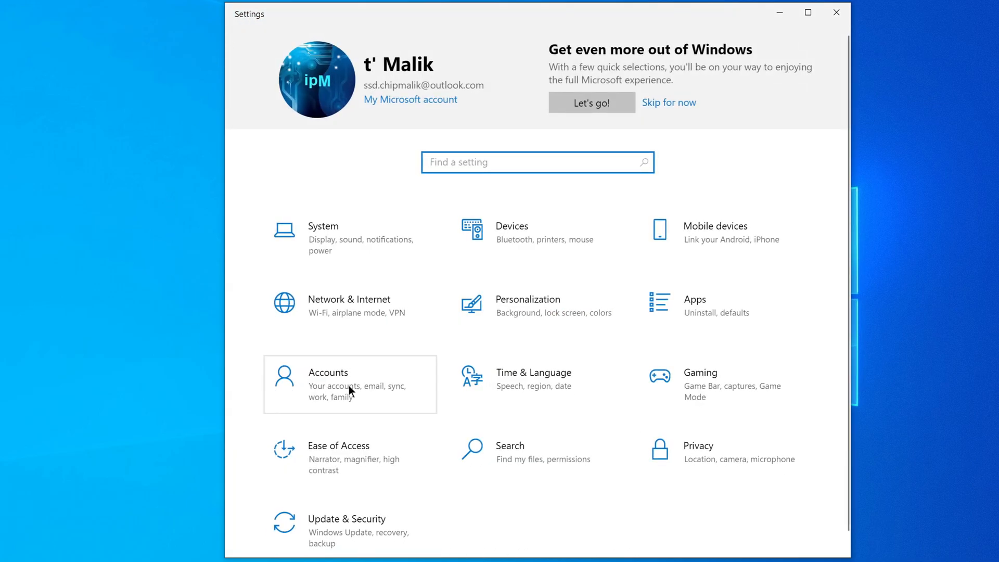
{"action": "left_click", "coordinate": [349, 384]}
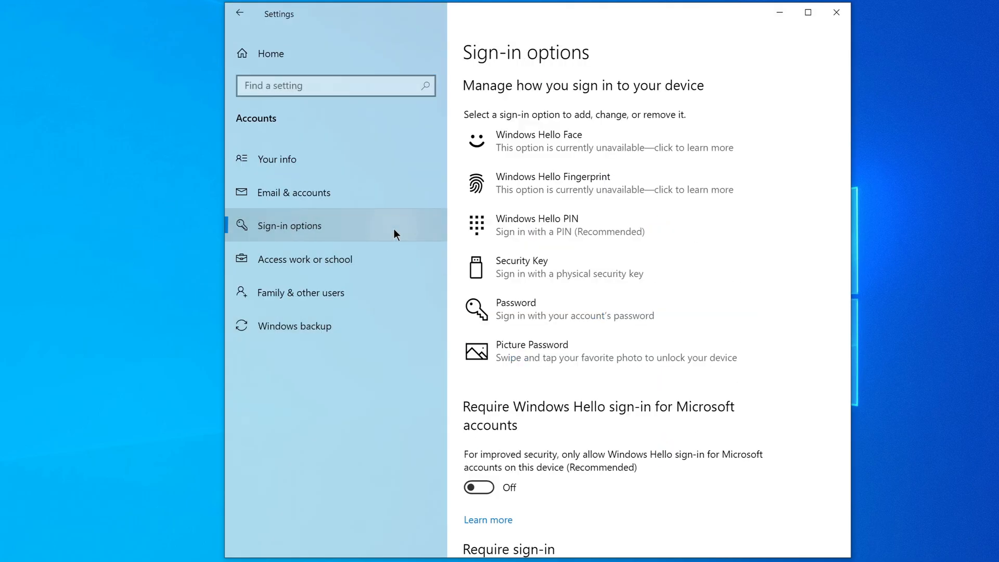
{"action": "scroll", "scroll_direction": "down", "scroll_amount": 3}
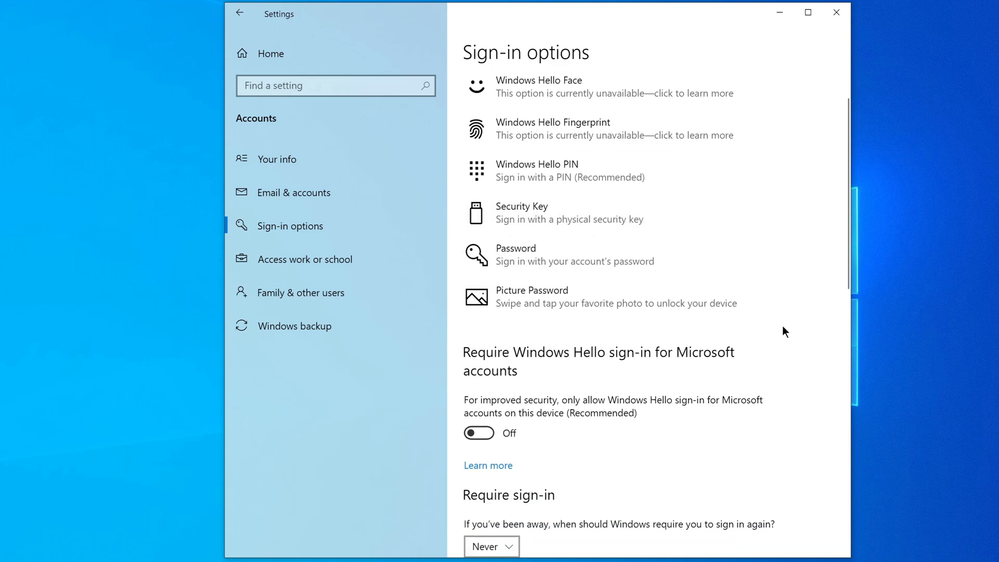
{"action": "scroll", "scroll_direction": "down", "scroll_amount": 3}
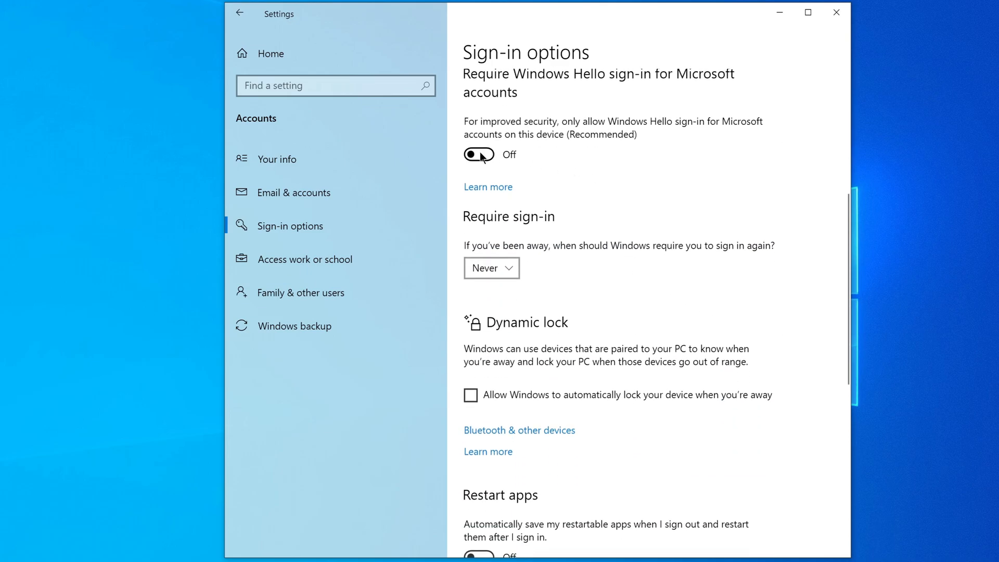
Require Windows Hello sign-in and sign-in on wake from sleep, then close Settings
{"action": "left_click", "coordinate": [477, 154]}
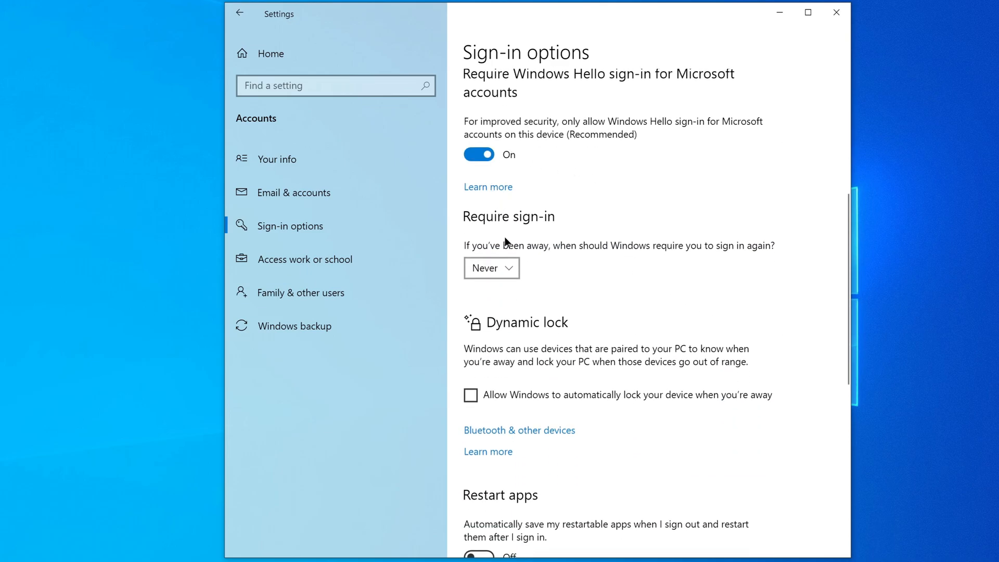
{"action": "left_click", "coordinate": [491, 267]}
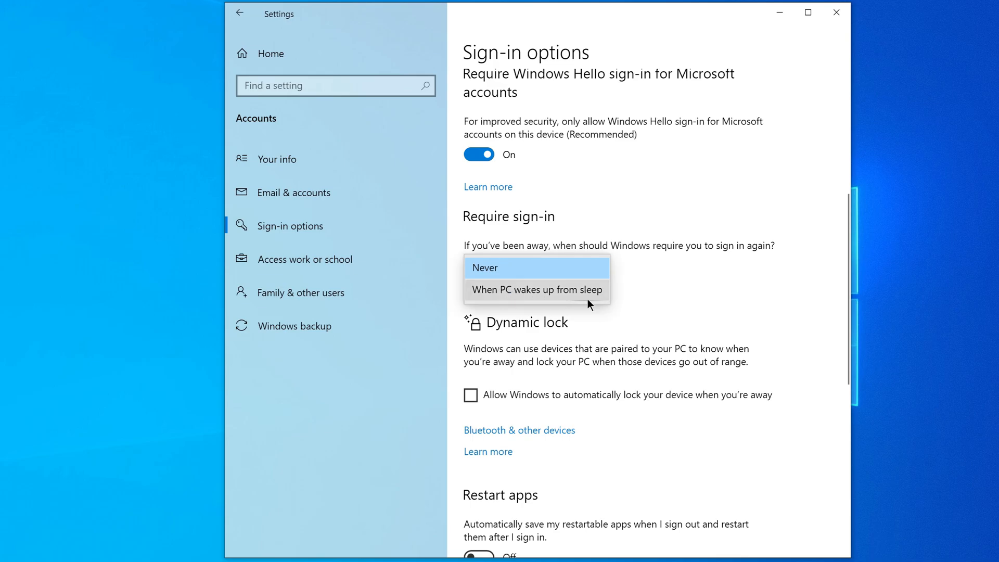
{"action": "left_click", "coordinate": [536, 289]}
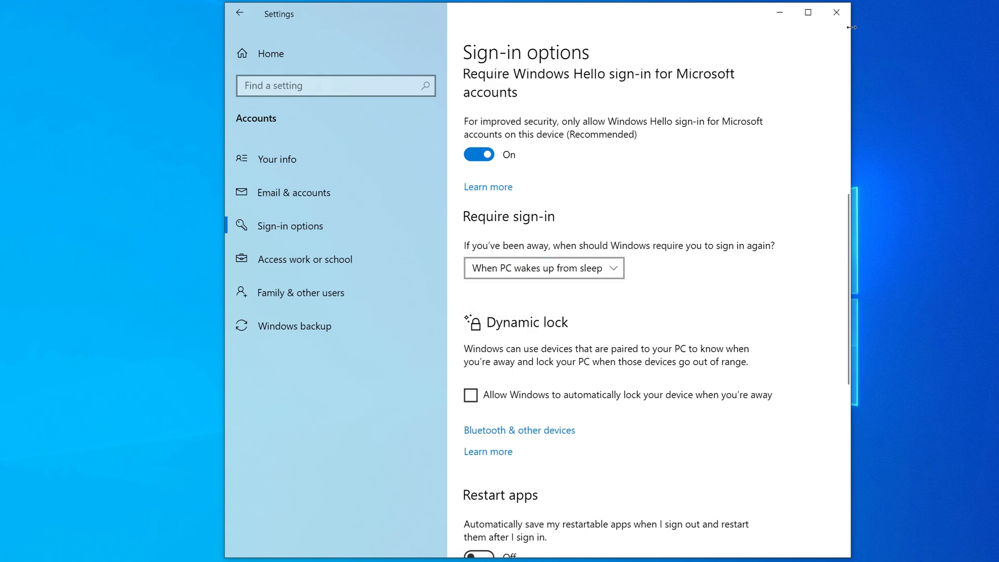
{"action": "left_click", "coordinate": [835, 12]}
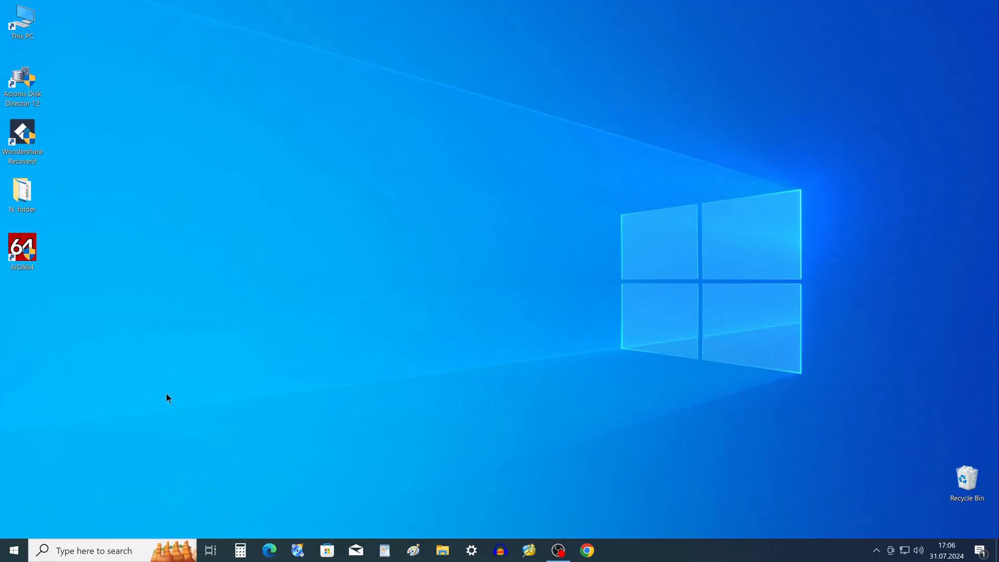
Restart the PC from the Start button's right-click menu
{"action": "right_click", "coordinate": [11, 550]}
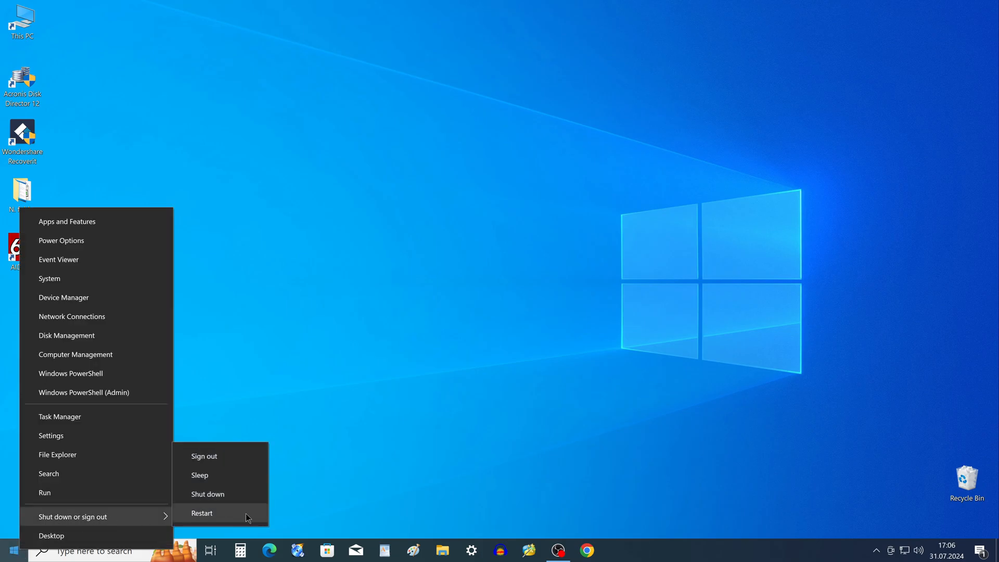
{"action": "left_click", "coordinate": [202, 512]}
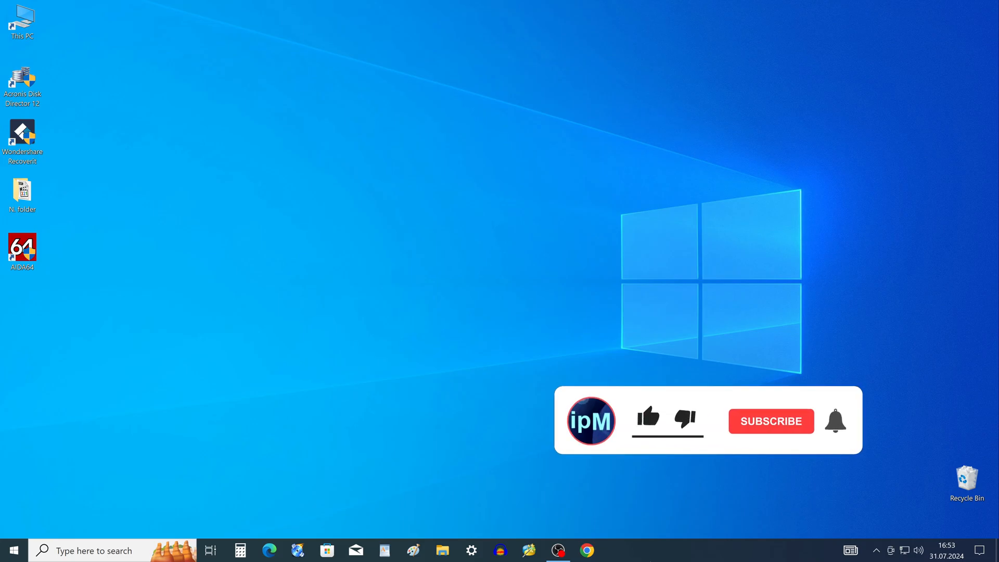
{"action": "left_click", "coordinate": [649, 417]}
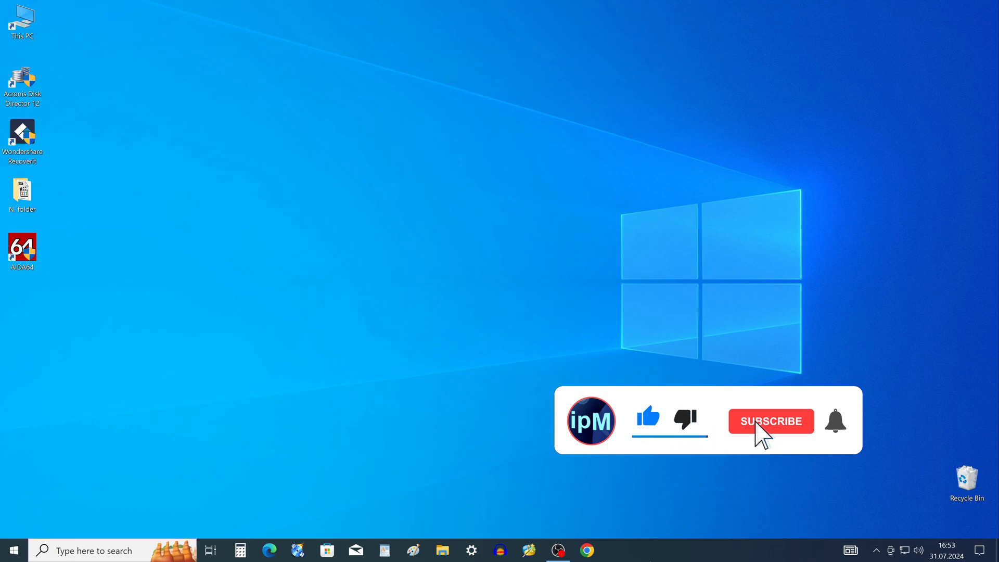